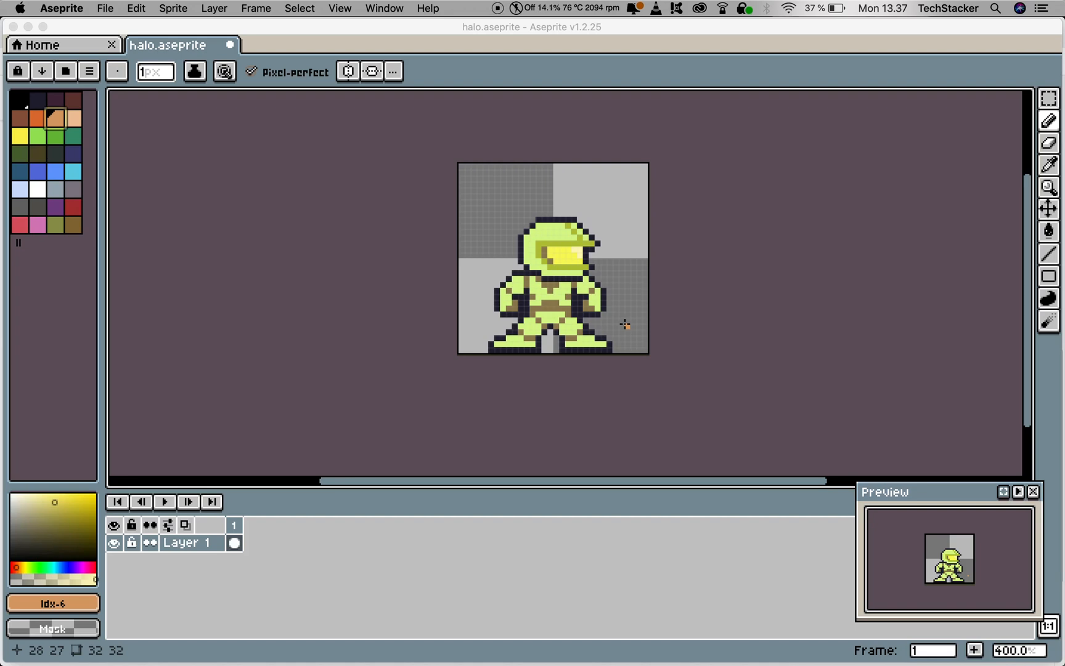
mouse_move(622, 320)
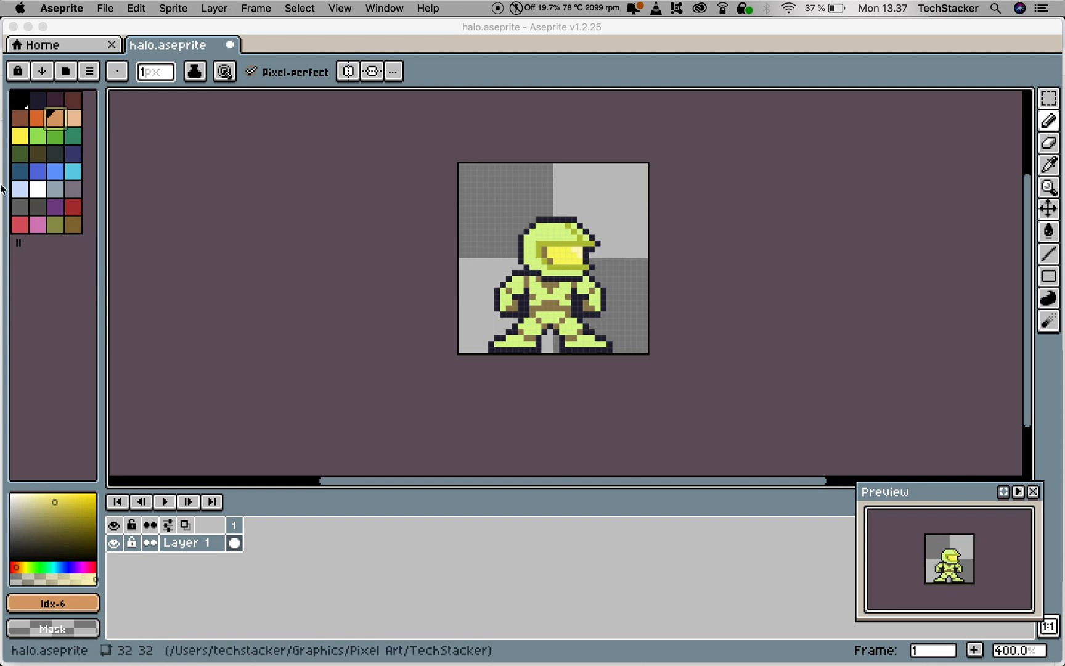
Replace the palette with one built from the halo sprite's own colors.
click(73, 119)
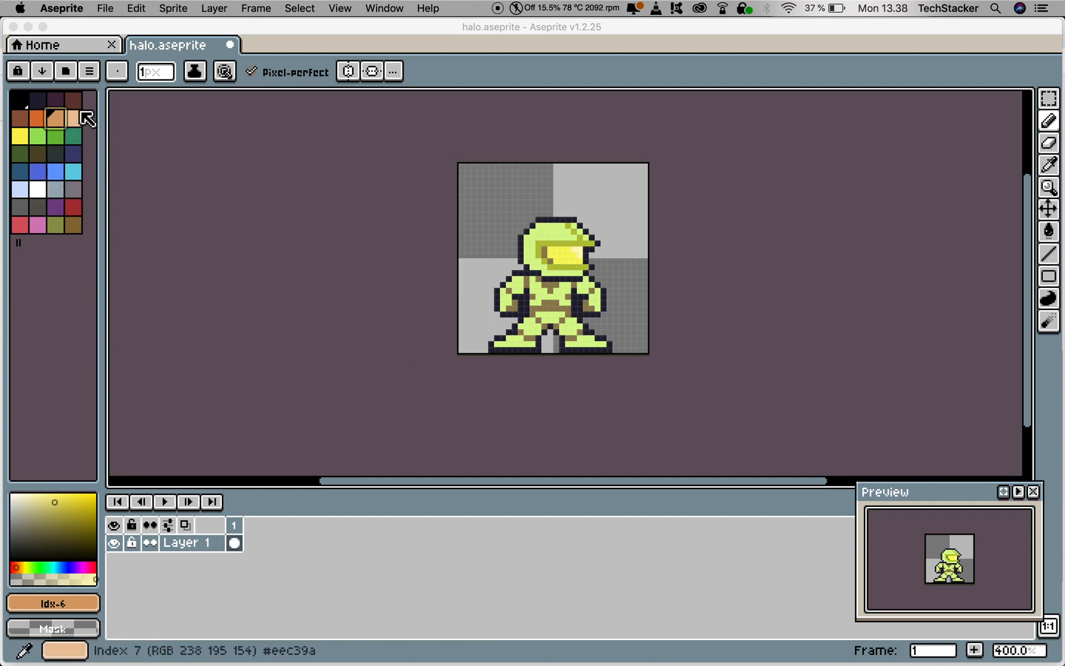
click(87, 71)
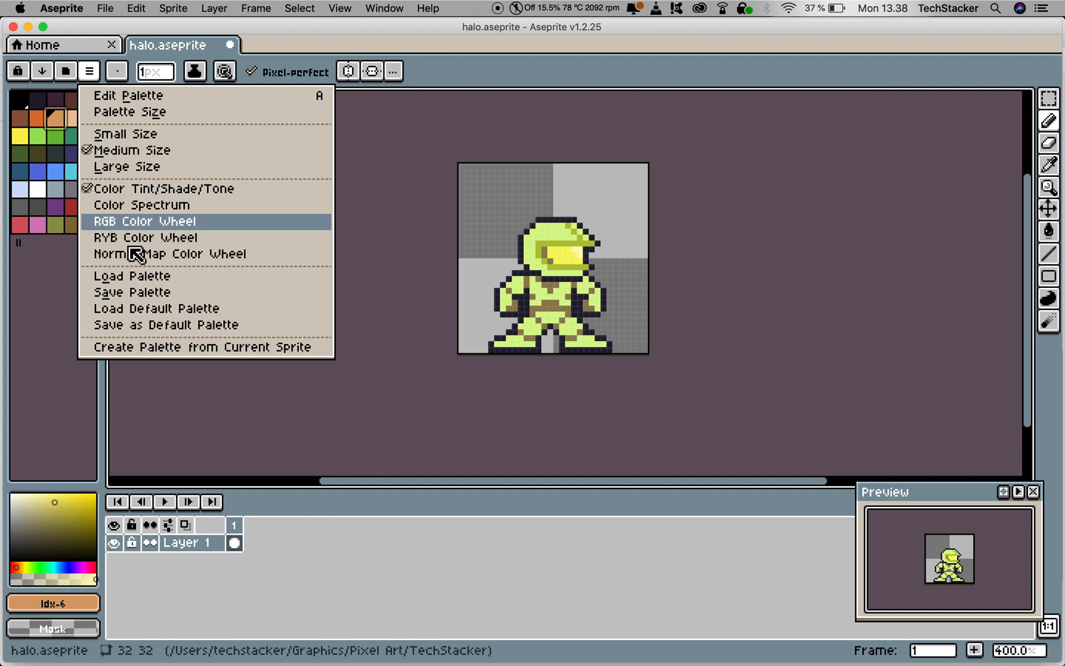
click(198, 346)
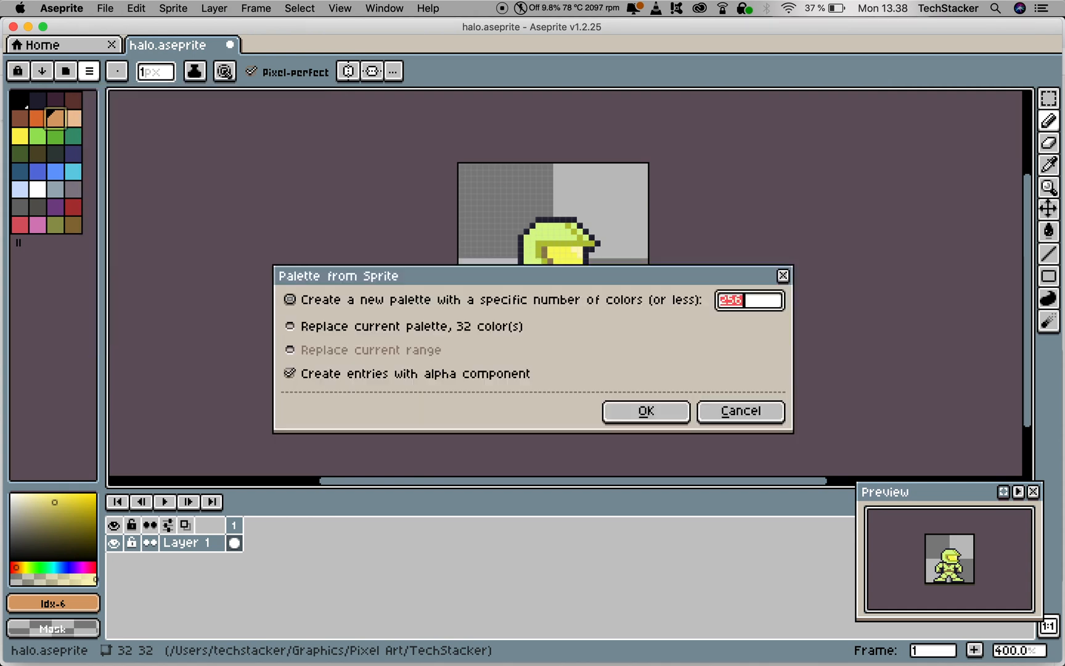
click(644, 412)
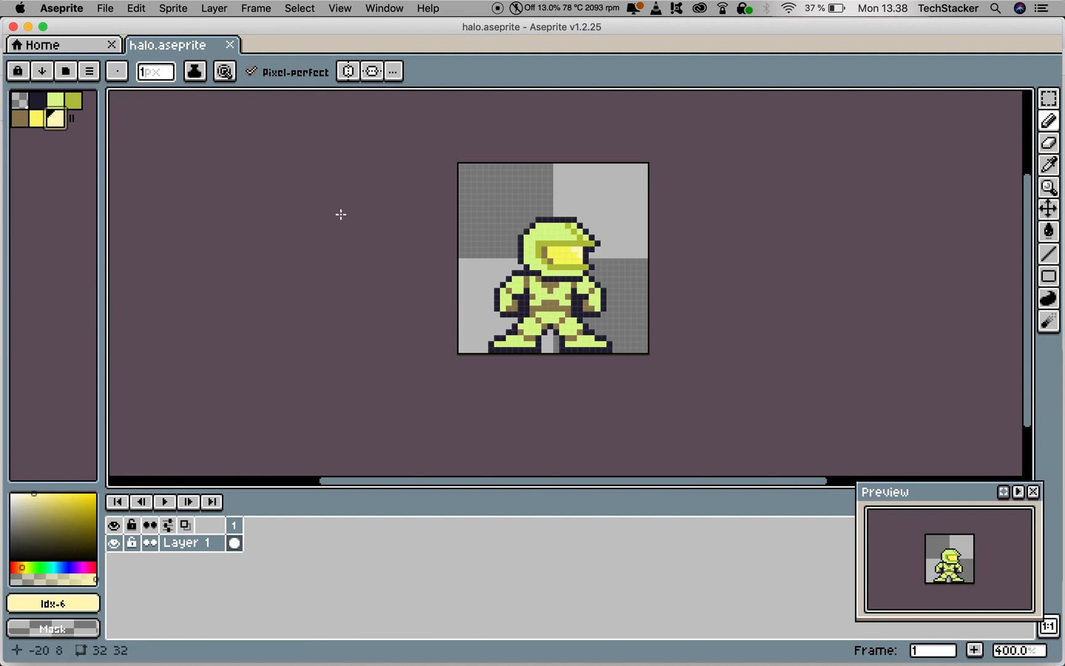
mouse_move(386, 330)
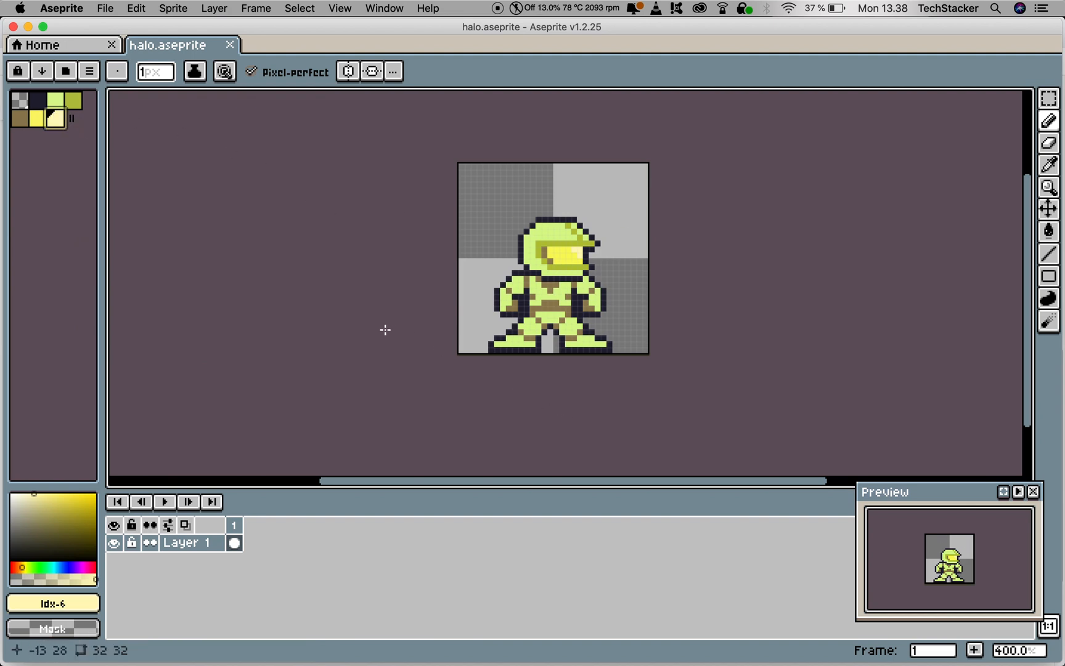
mouse_move(117, 360)
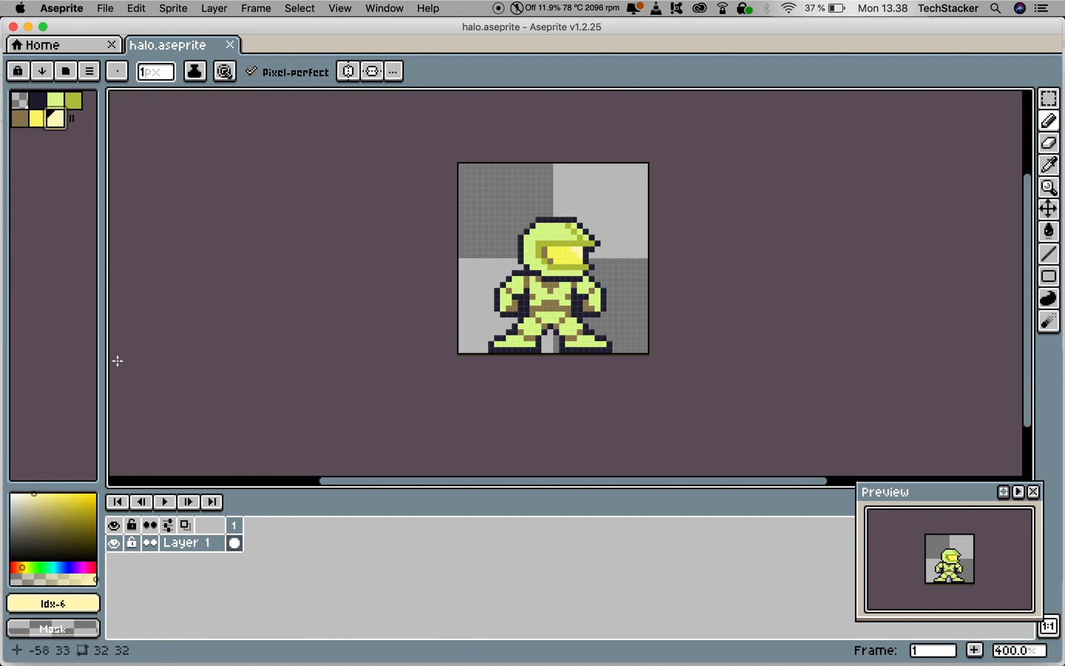
mouse_move(53, 604)
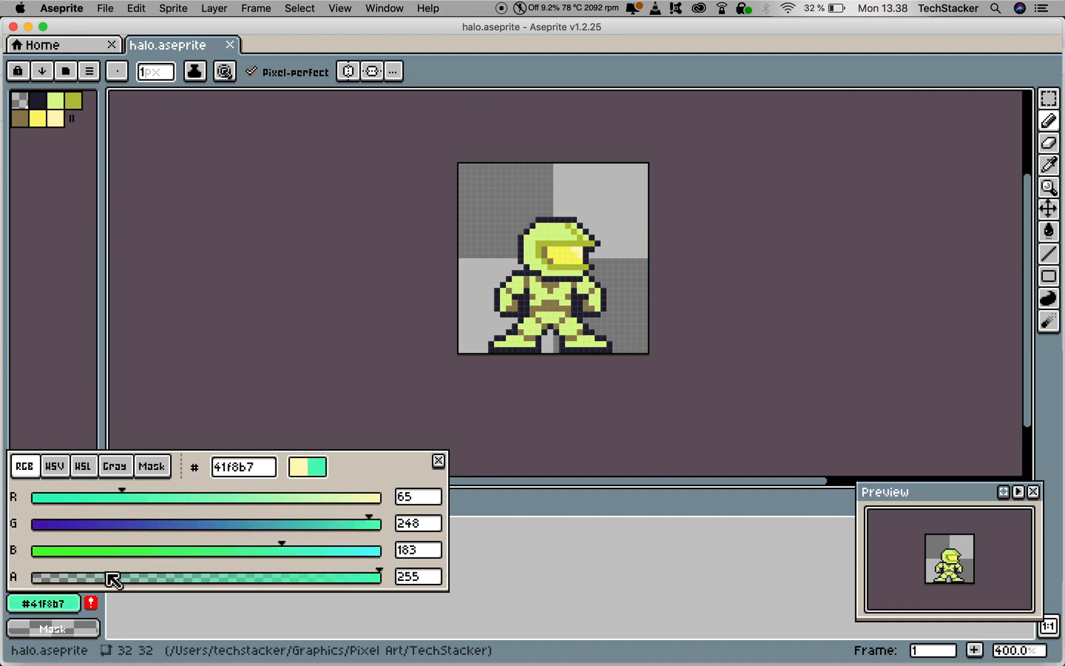
mouse_move(92, 604)
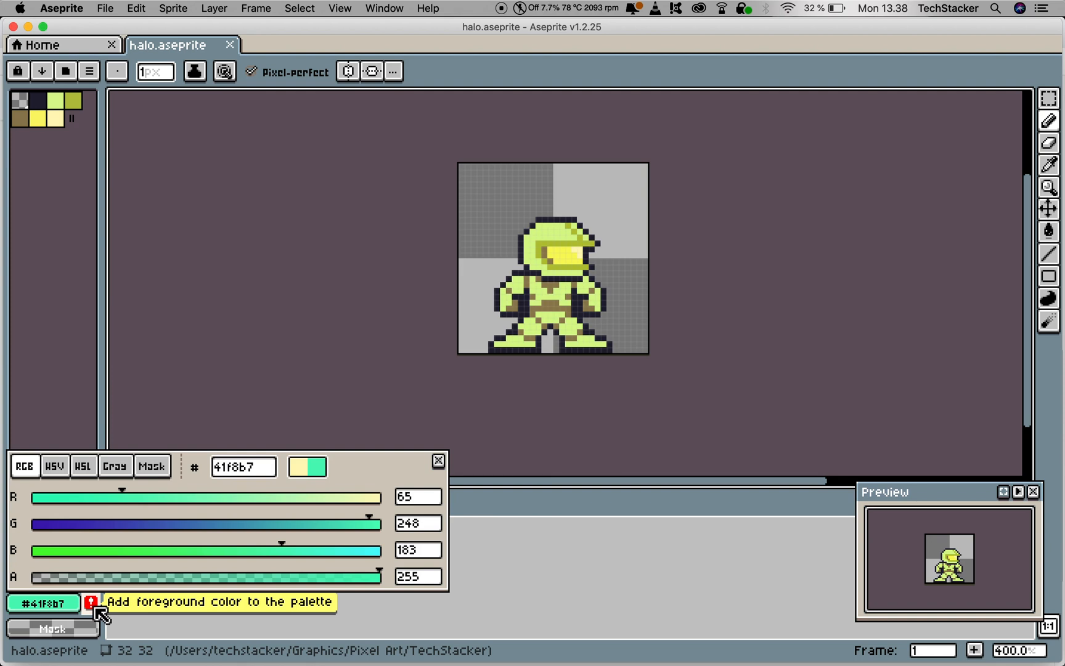
Add the teal foreground color #41f8b7 to the end of the palette.
click(91, 604)
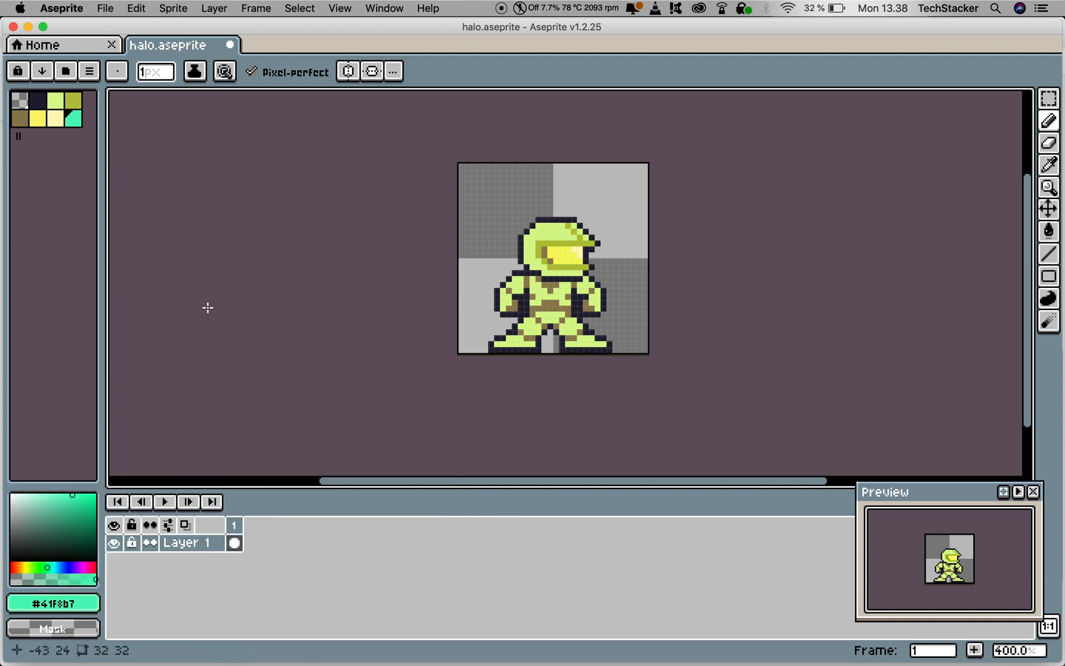
mouse_move(207, 302)
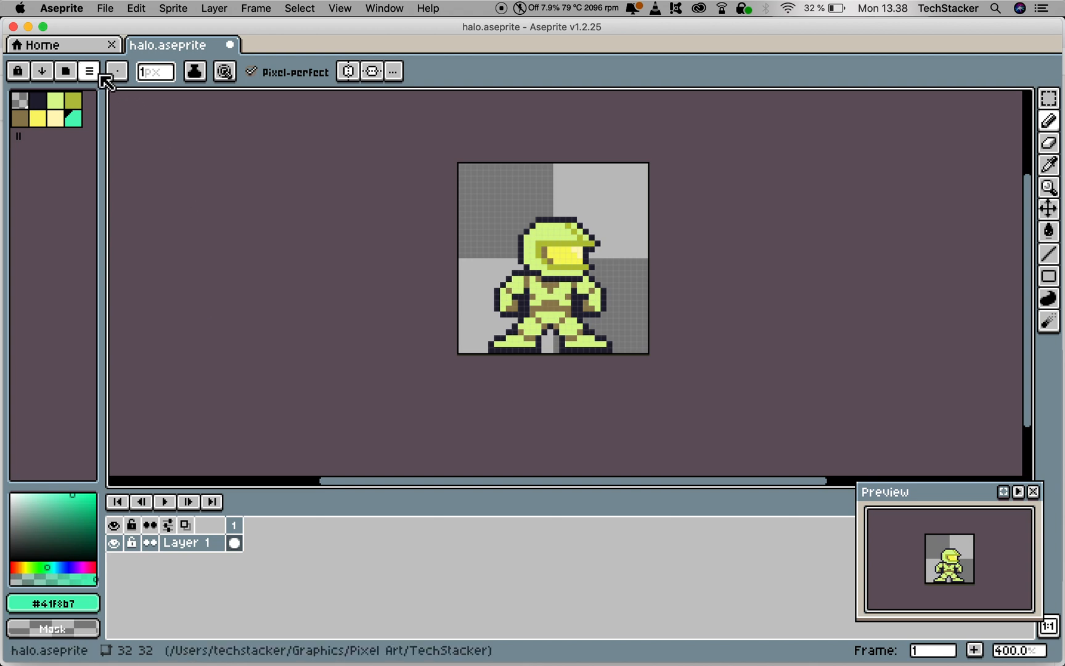
click(88, 71)
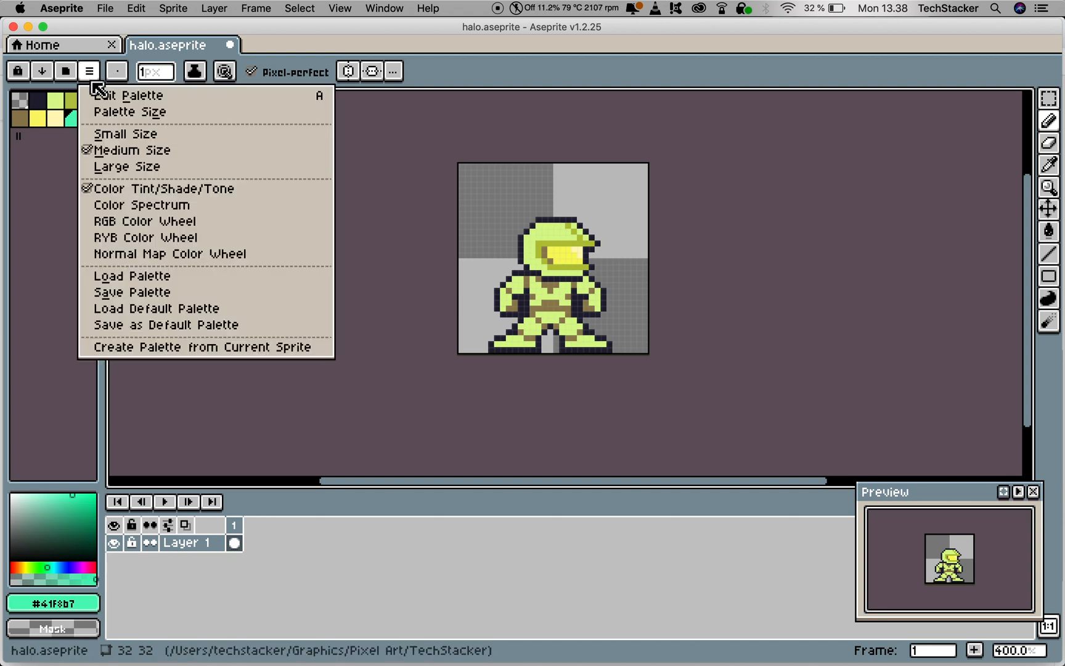
click(131, 293)
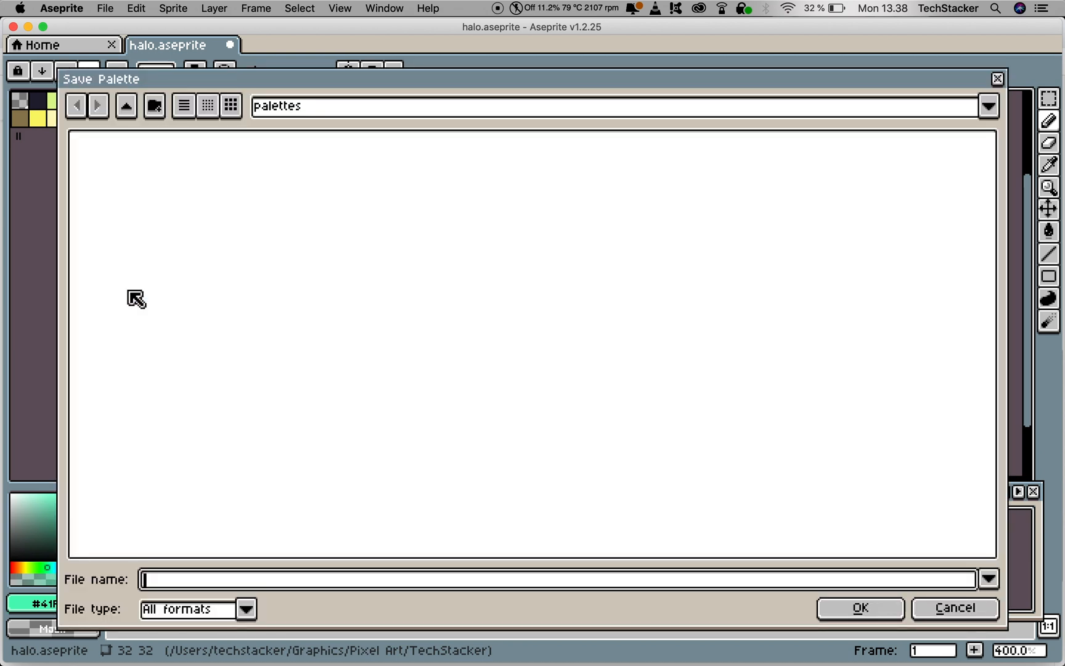
mouse_move(674, 631)
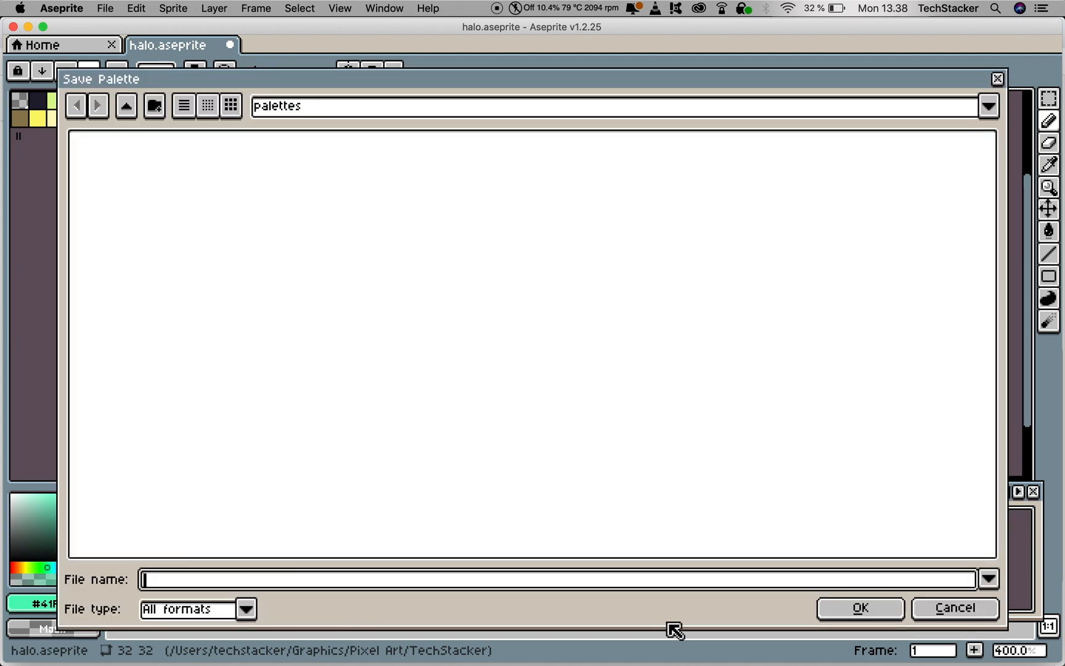
click(954, 607)
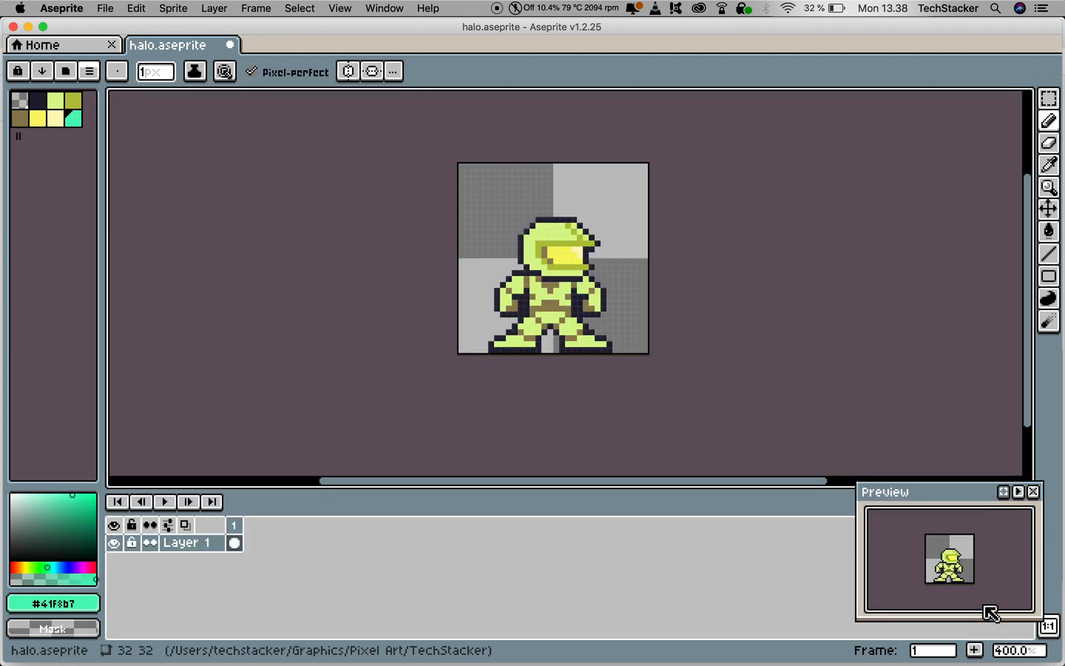